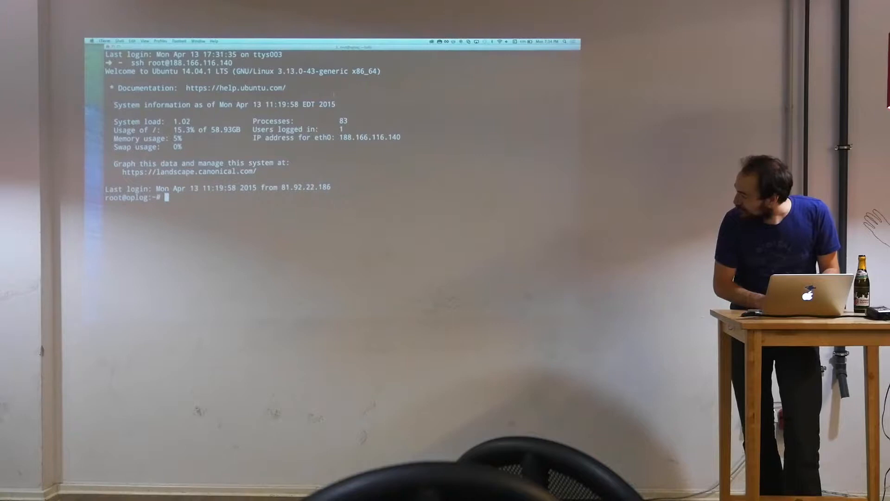
type("mongo")
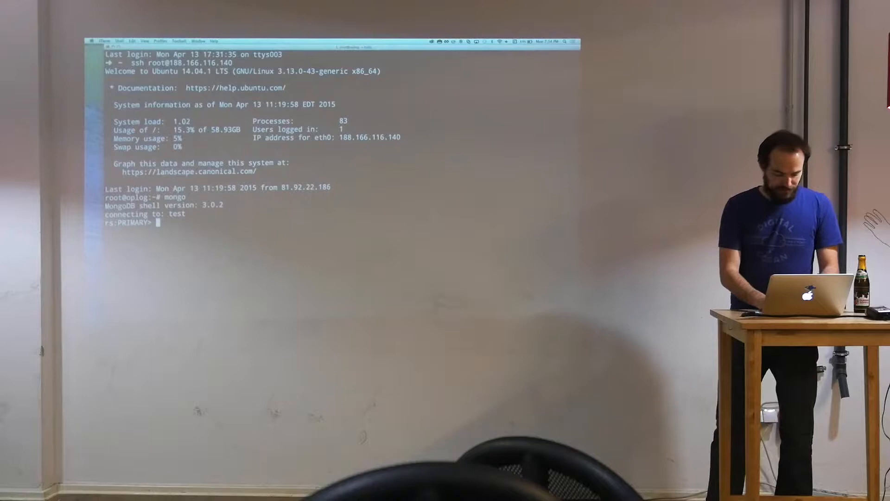
type("use local")
type("db.oplog.rs.find(")
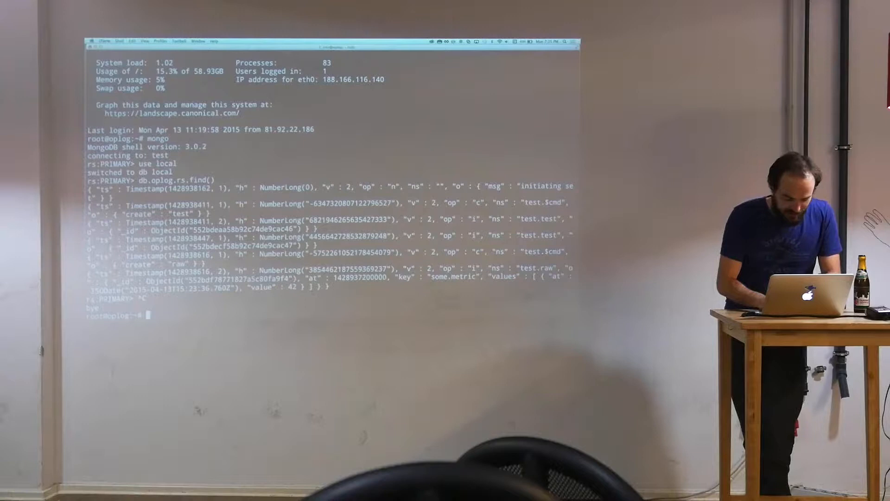
type("mongodump -D")
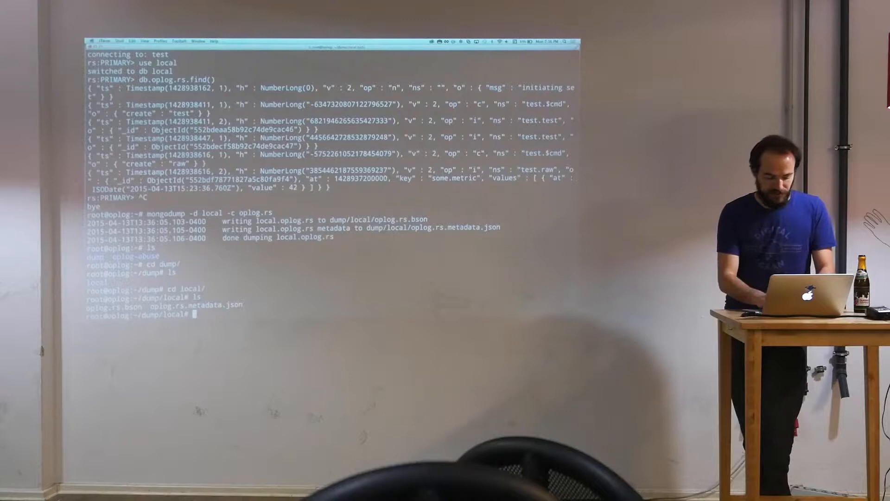
type("bsondump oplog.rs.bson")
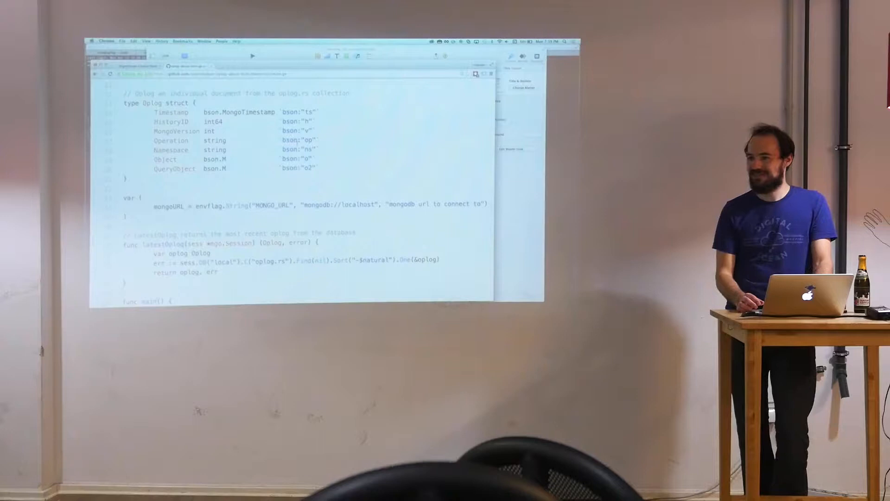
scroll("down", 3)
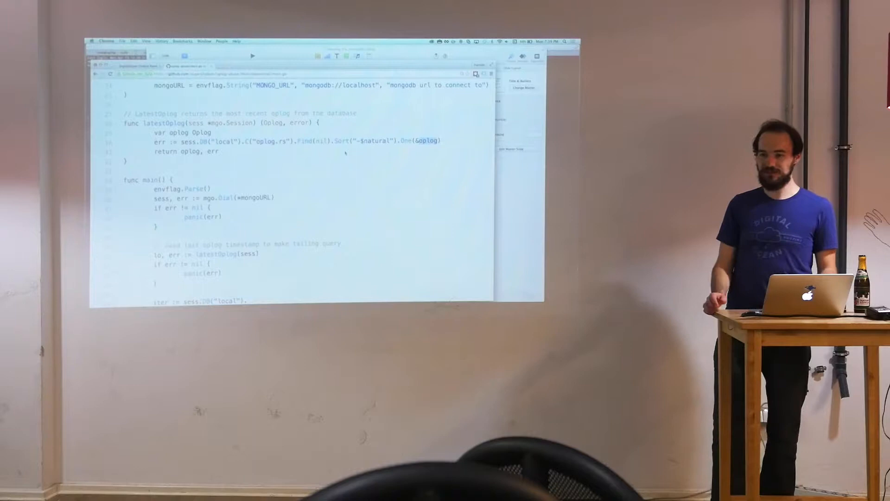
scroll("down", 3)
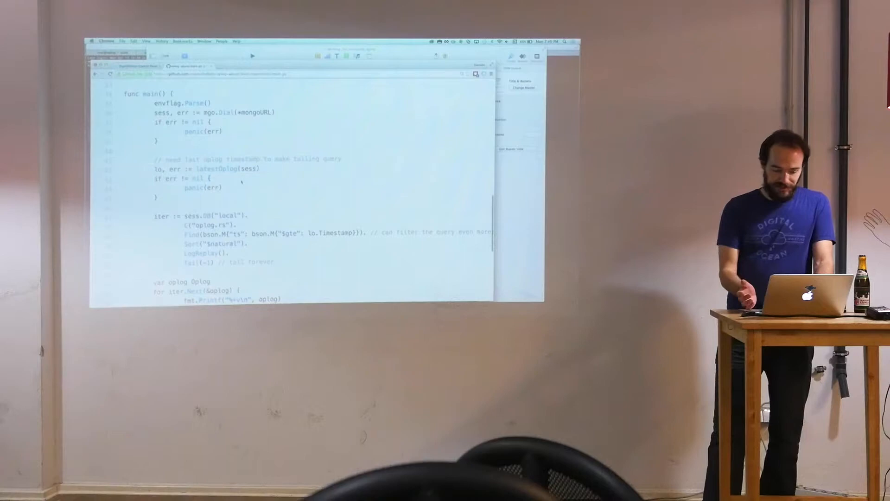
scroll("down", 3)
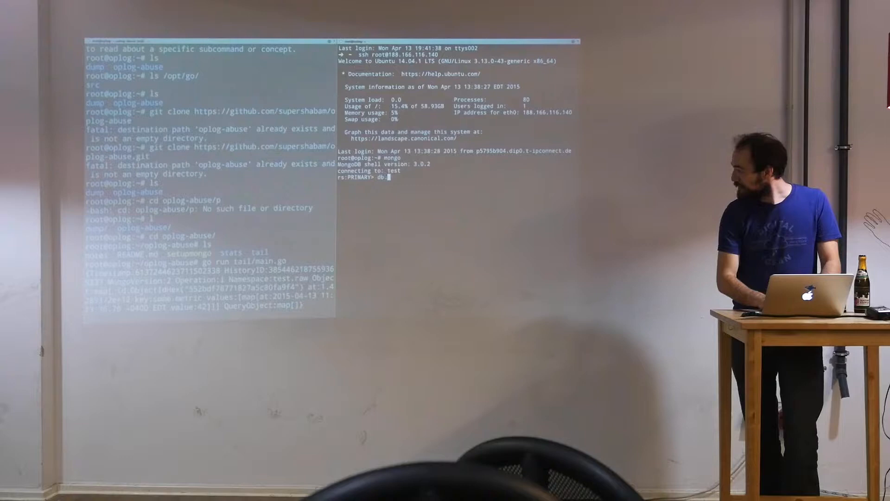
type("db.lulz.insert({})")
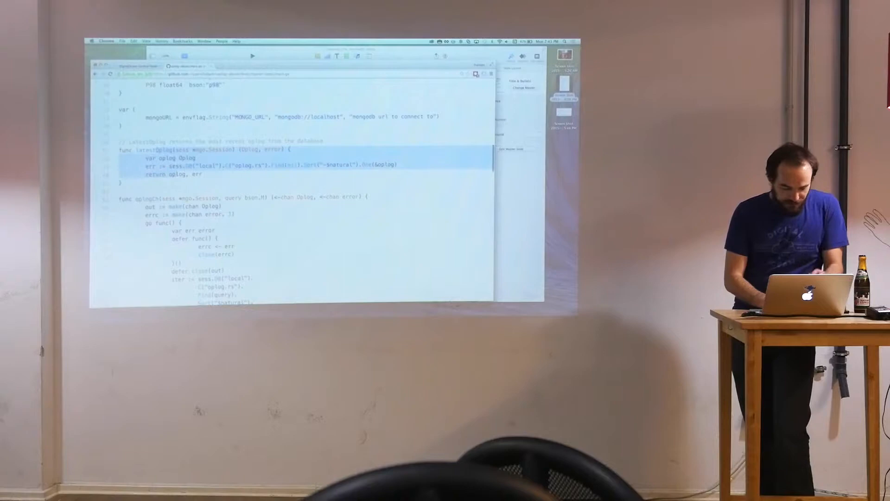
scroll("down", 3)
type("stat")
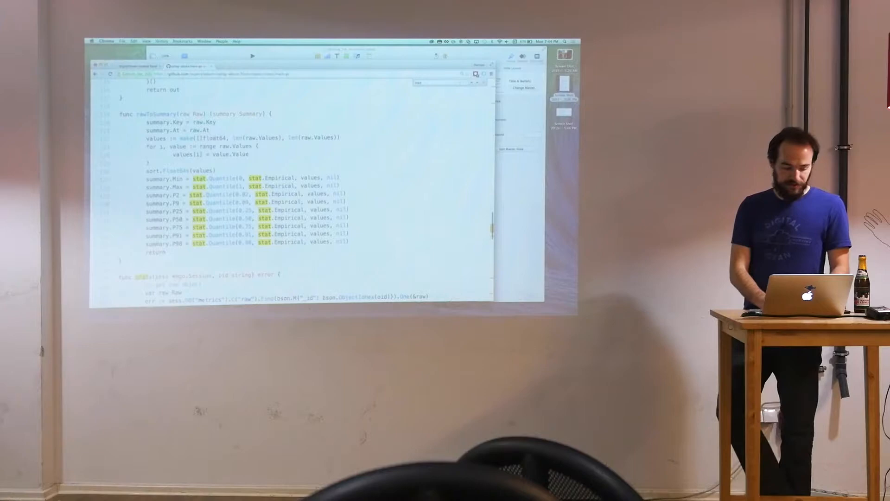
scroll("down", 3)
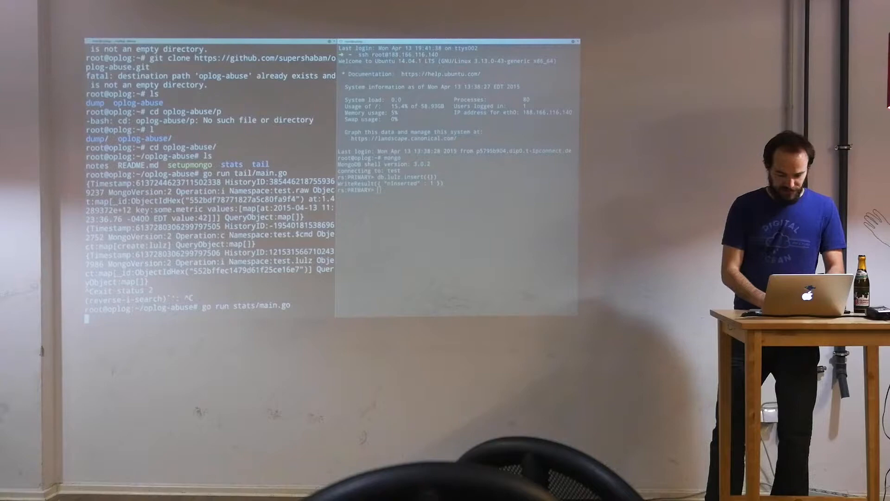
type("use metrics")
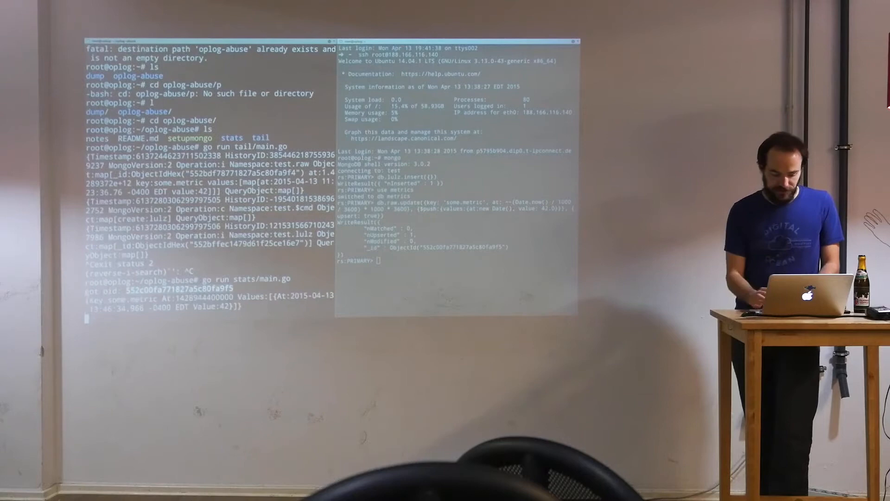
type("db.summary.find(")
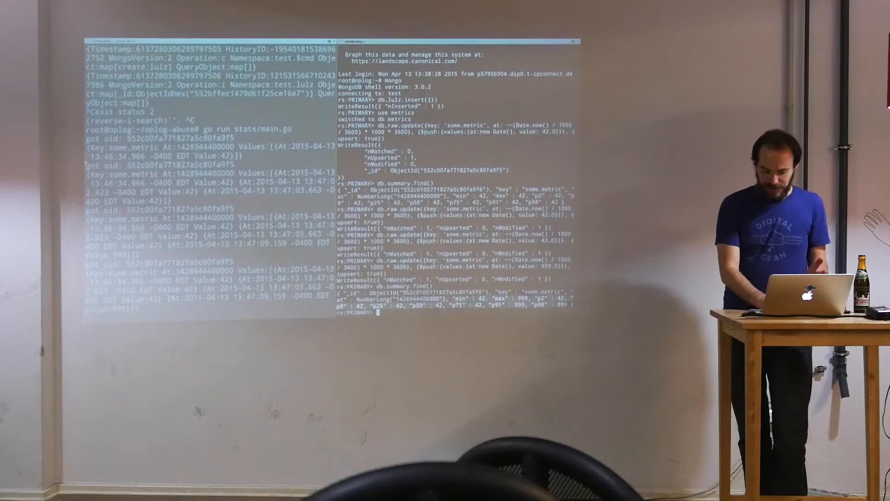
type("db.summary.find(")
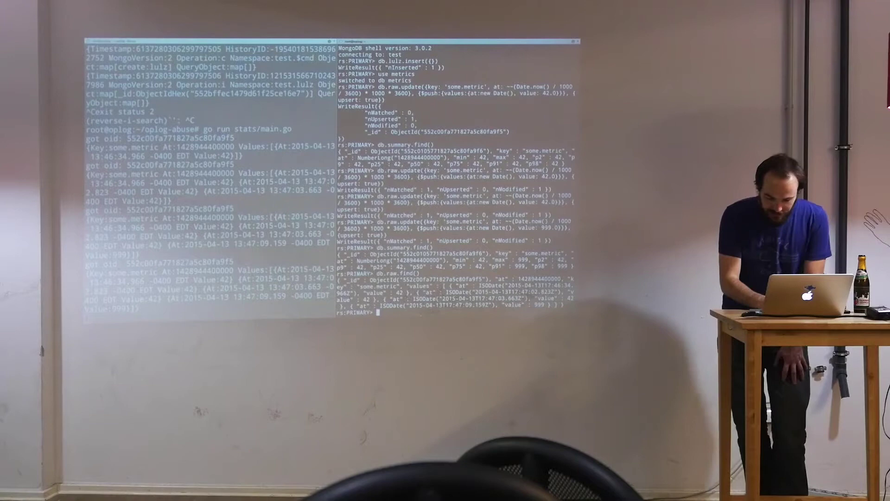
type("db.raw.find().pre")
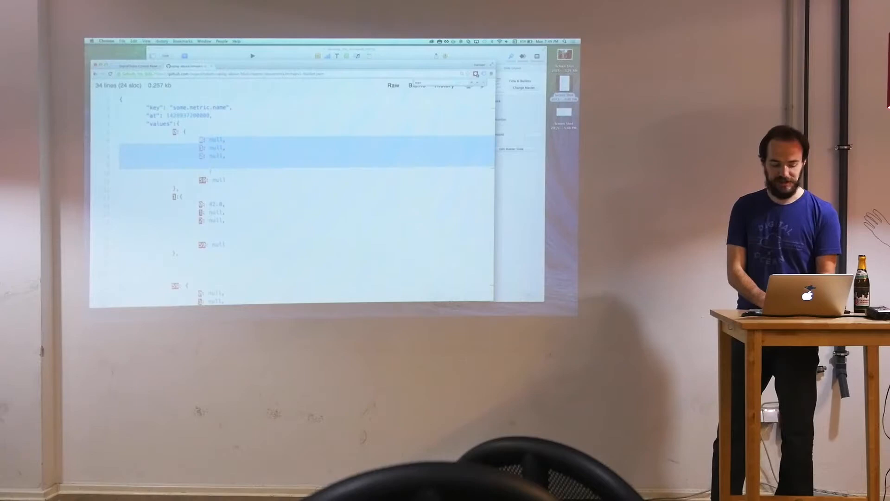
scroll("down", 3)
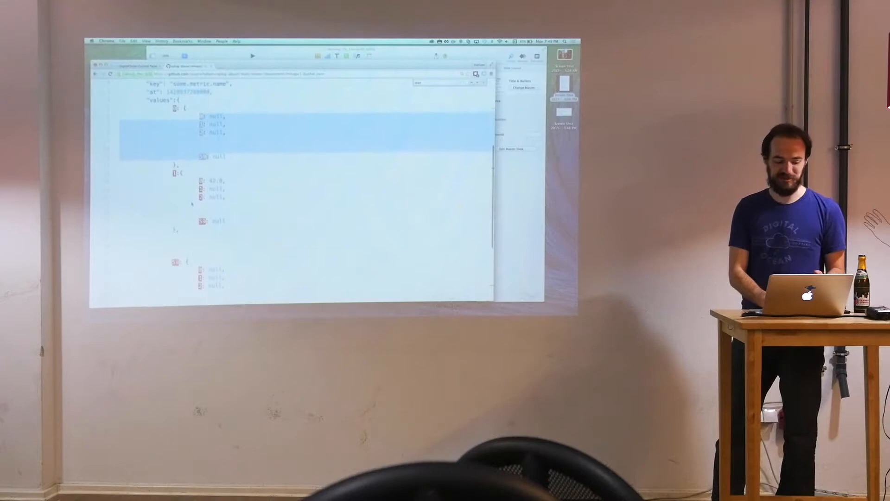